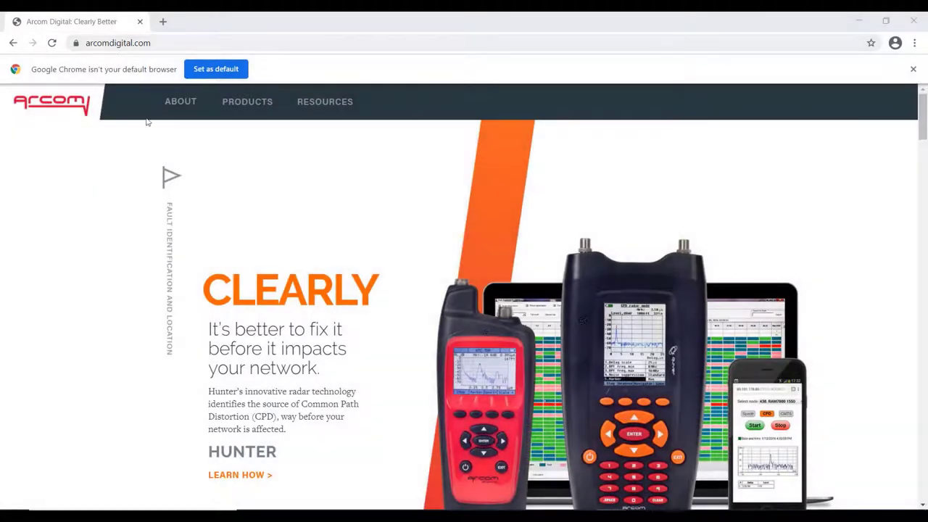
{"action": "mouse_move", "coordinate": [248, 140]}
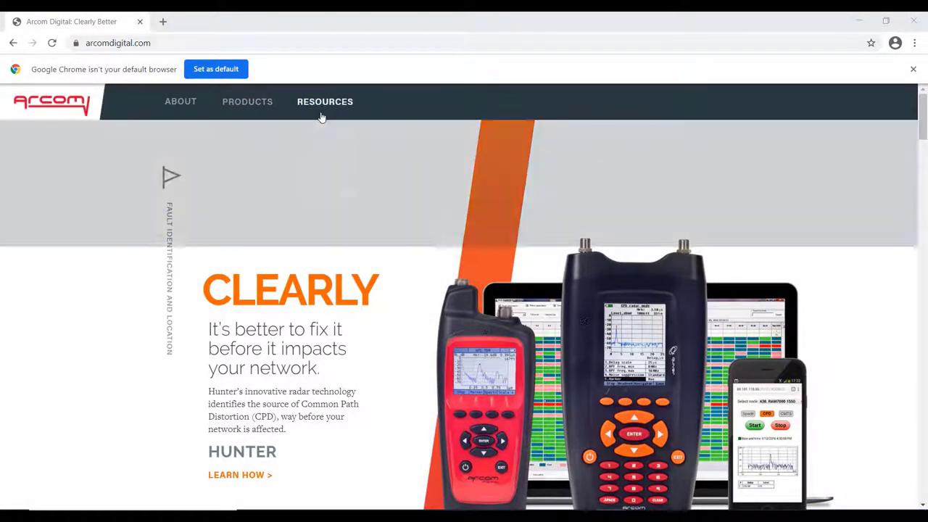
Open the Resources Information Hub from the top navigation bar
{"action": "left_click", "coordinate": [324, 101]}
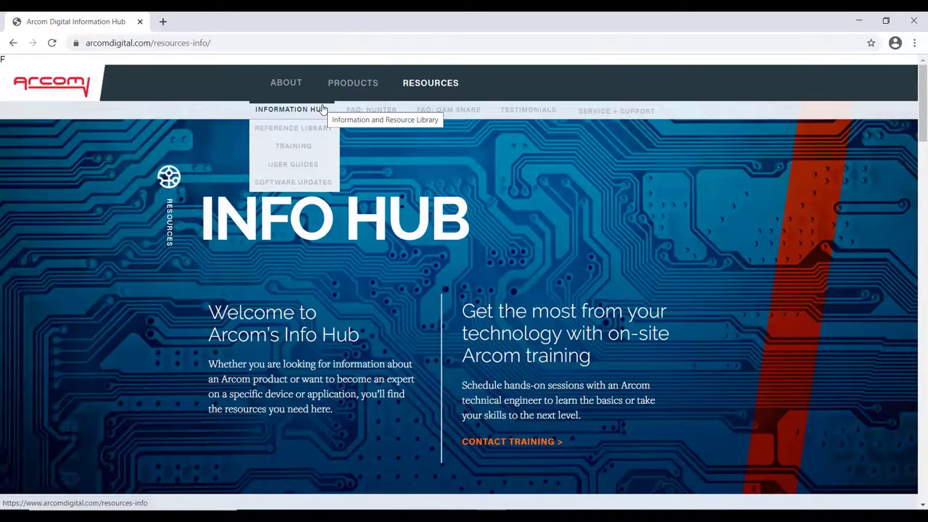
{"action": "mouse_move", "coordinate": [570, 216]}
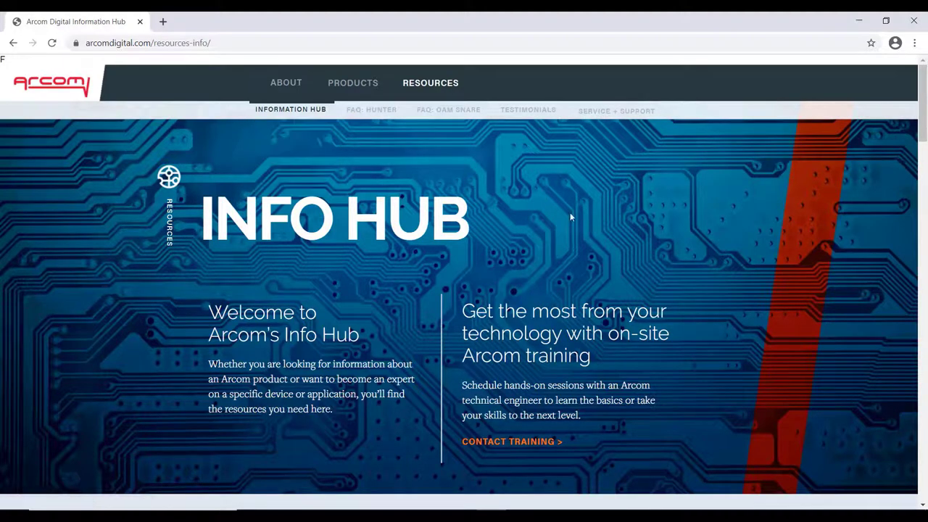
Scroll past the Info Hub libraries, guides and downloads to open footer Service + Support
{"action": "scroll", "scroll_direction": "down", "scroll_amount": 3}
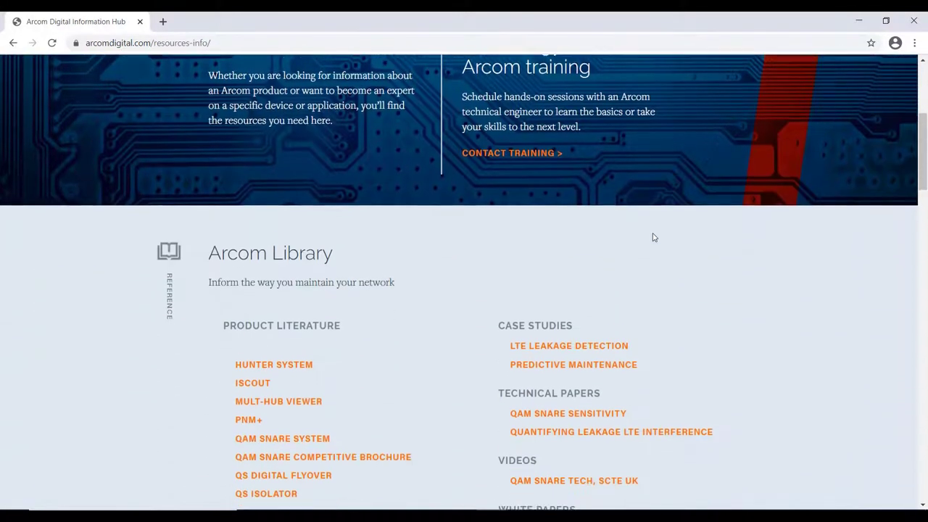
{"action": "scroll", "scroll_direction": "down", "scroll_amount": 3}
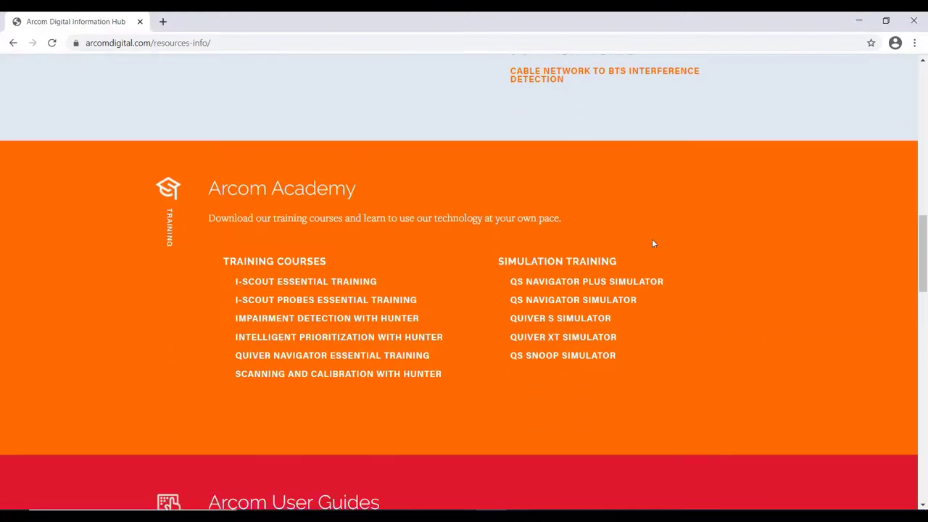
{"action": "scroll", "scroll_direction": "down", "scroll_amount": 3}
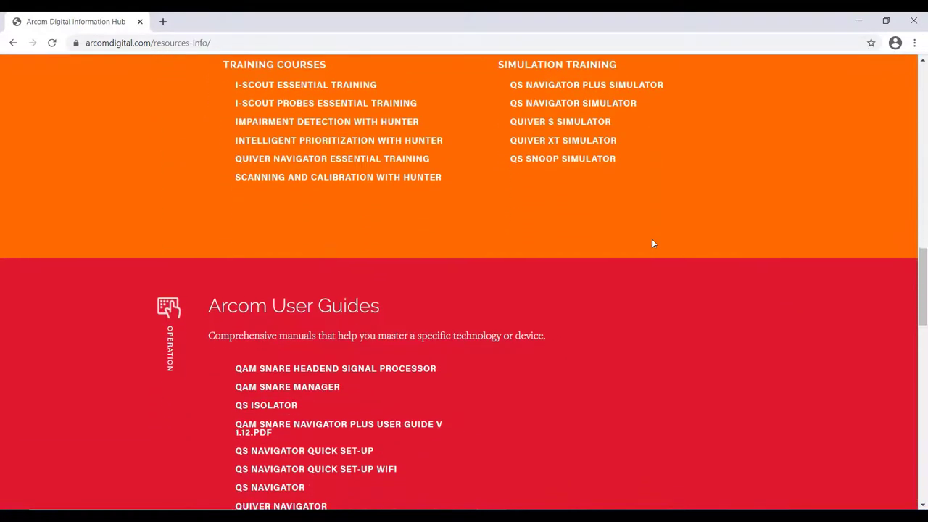
{"action": "scroll", "scroll_direction": "down", "scroll_amount": 3}
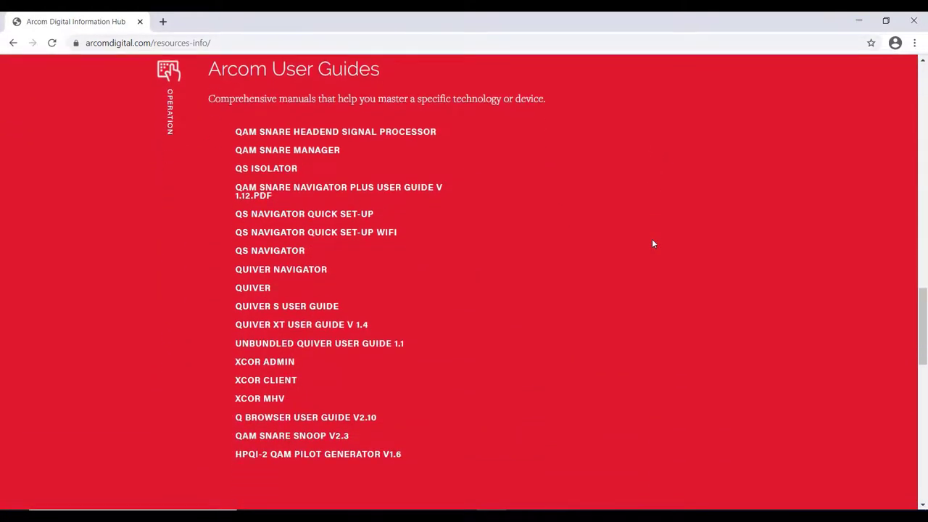
{"action": "scroll", "scroll_direction": "down", "scroll_amount": 3}
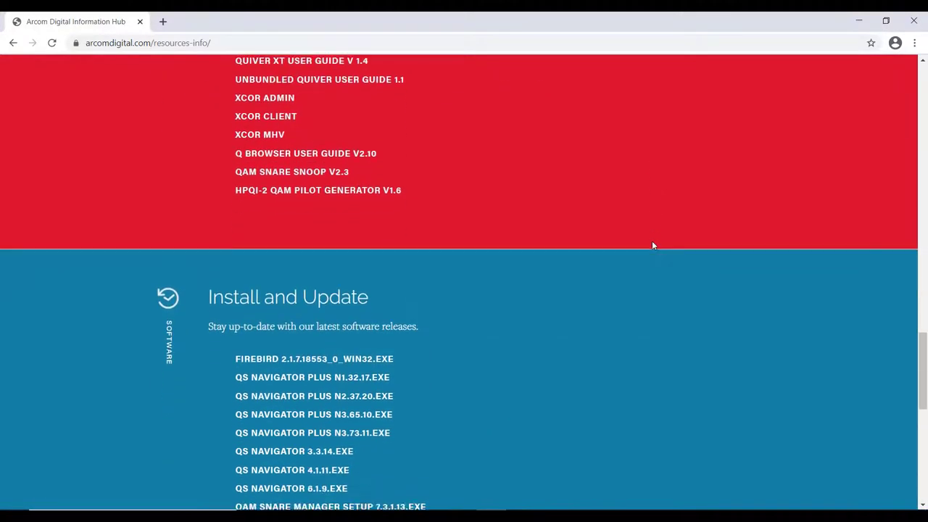
{"action": "scroll", "scroll_direction": "down", "scroll_amount": 3}
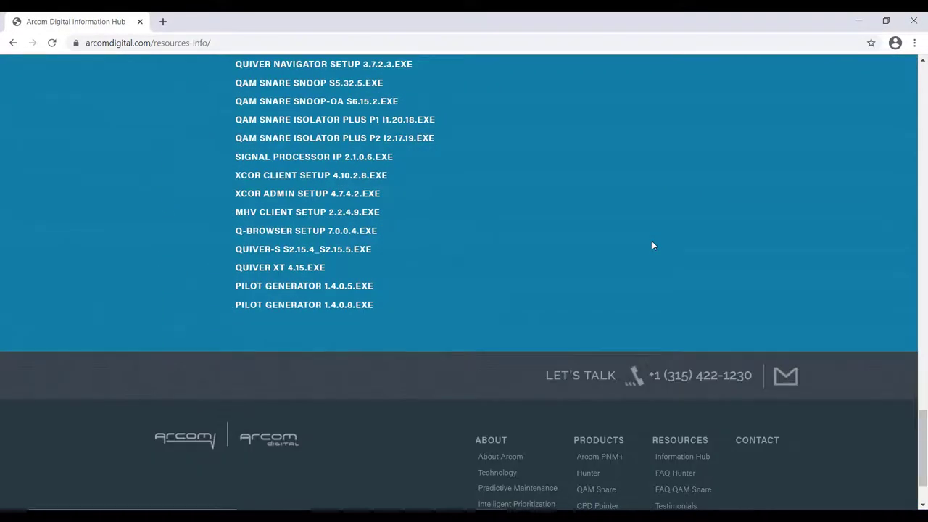
{"action": "mouse_move", "coordinate": [706, 394]}
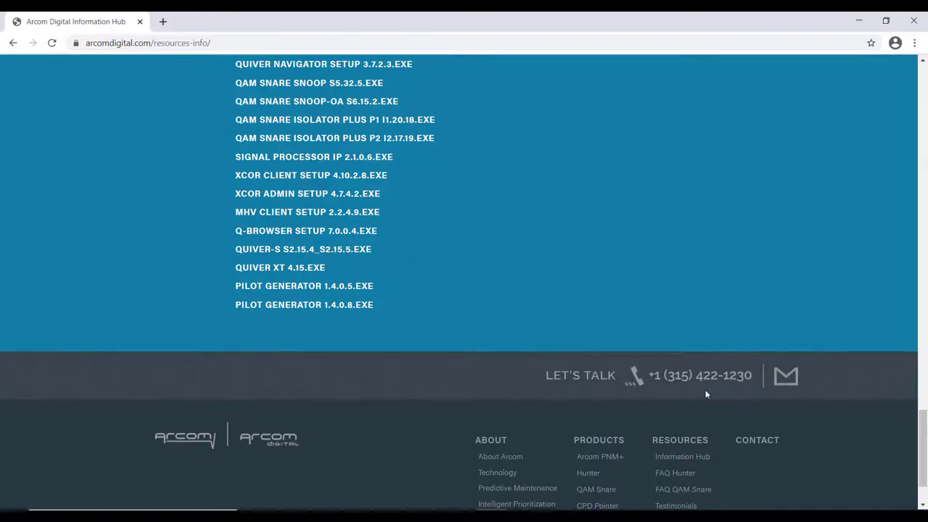
{"action": "scroll", "scroll_direction": "down", "scroll_amount": 3}
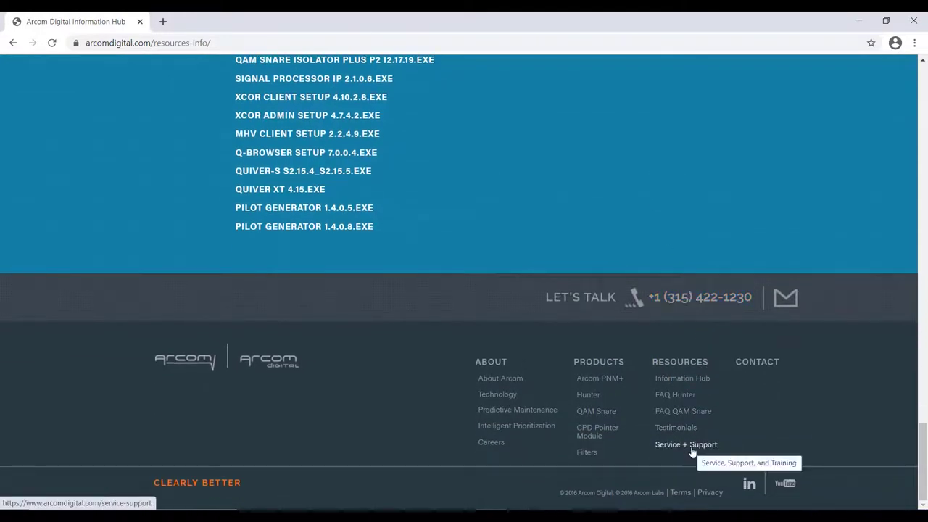
{"action": "left_click", "coordinate": [678, 444]}
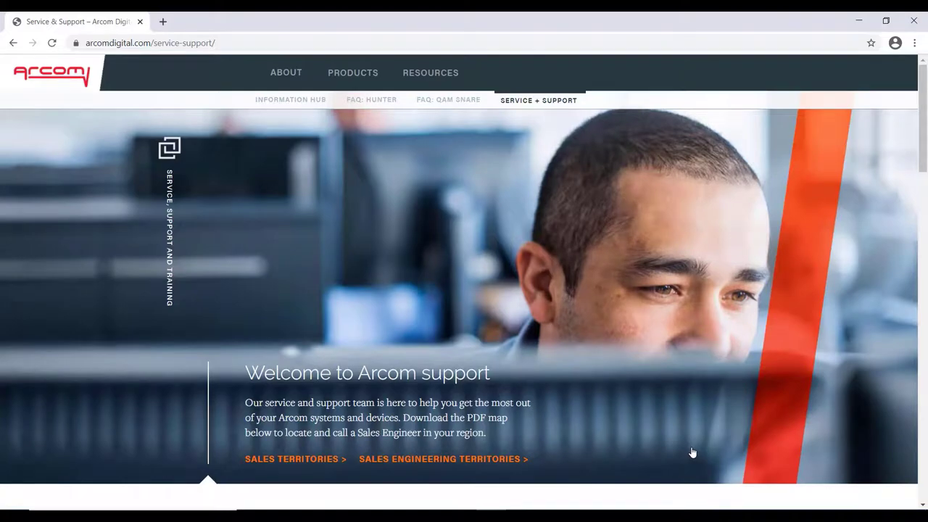
{"action": "mouse_move", "coordinate": [587, 490]}
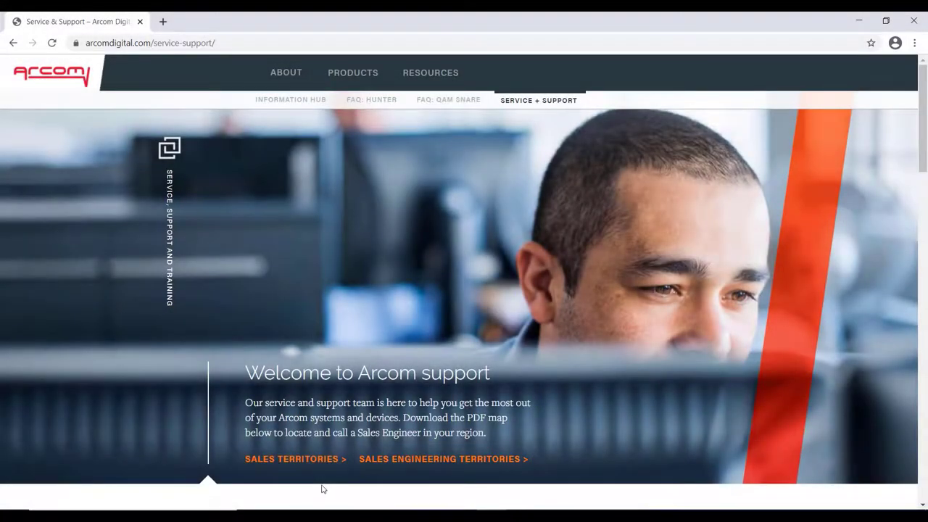
Open the Sales Engineering Territories PDF map from the support welcome section
{"action": "left_click", "coordinate": [294, 458]}
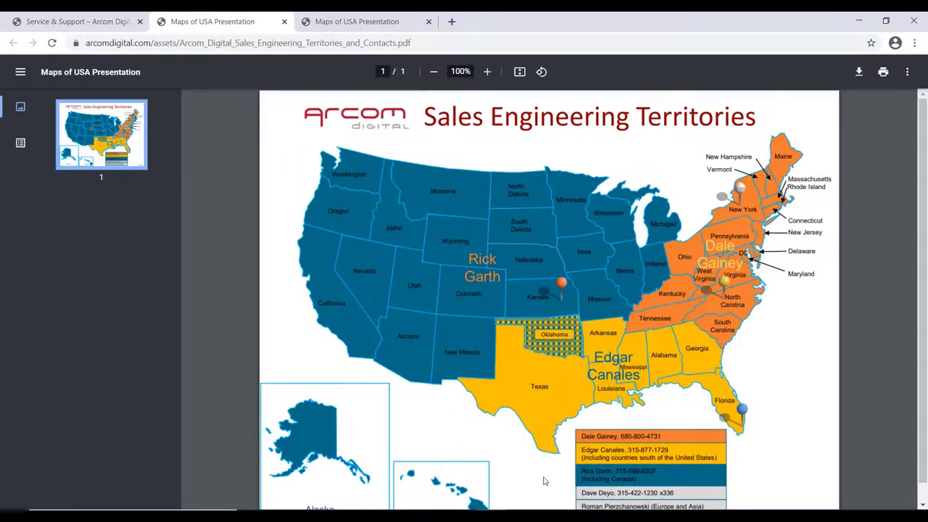
{"action": "mouse_move", "coordinate": [551, 482]}
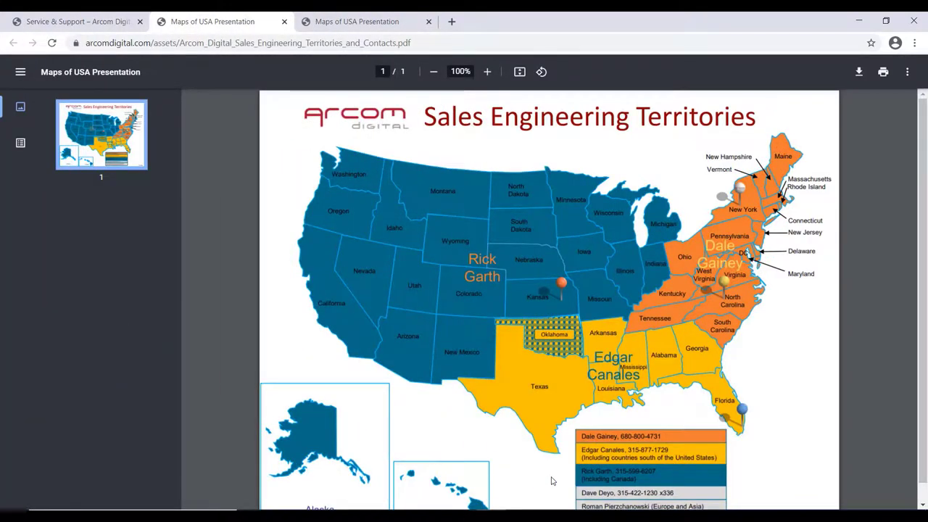